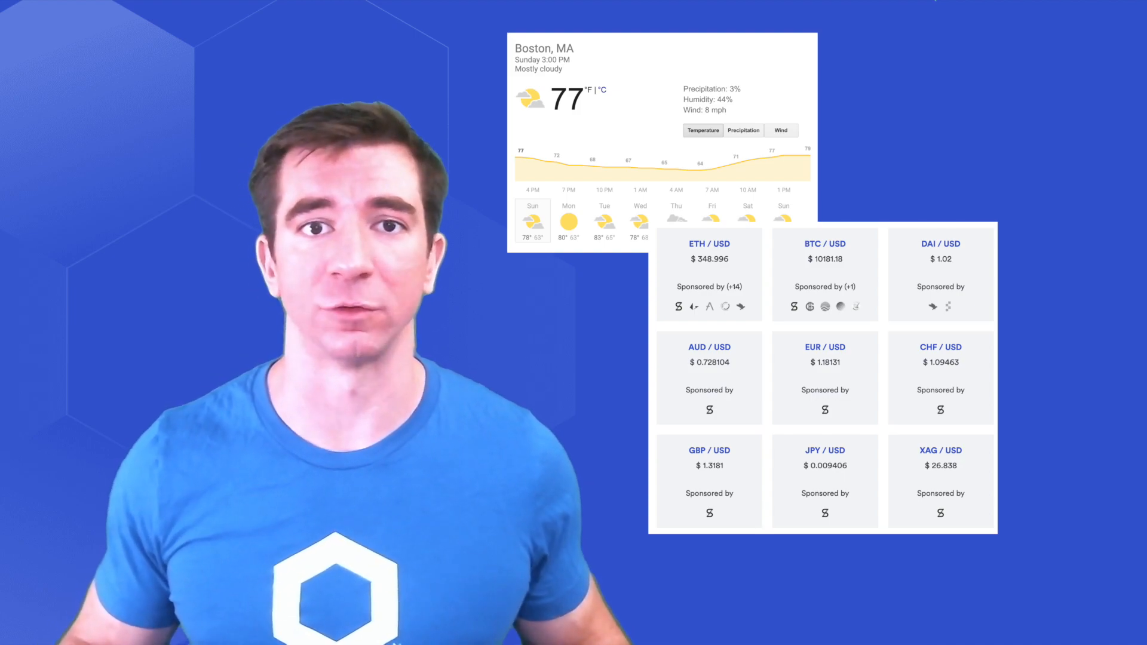
Switch from the talking-head intro to feeds.chain.link in the browser
left_click(708, 286)
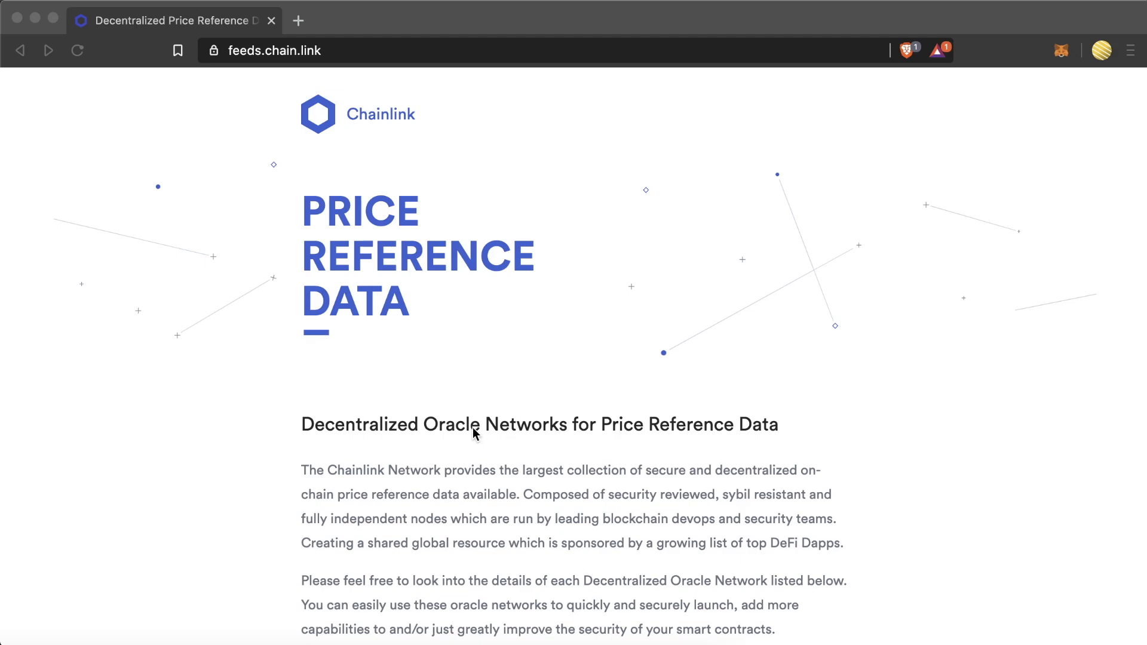
mouse_move(472, 431)
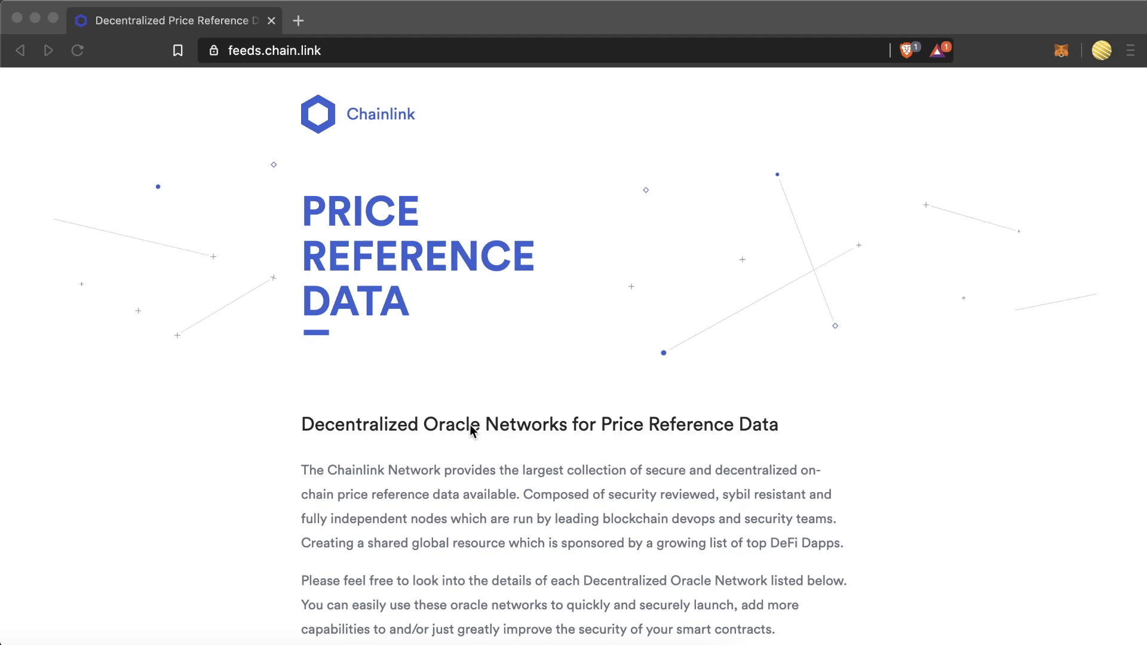
Browse the fiat and ETH pair feeds and open the ETH / USD aggregation page
scroll("down", 3)
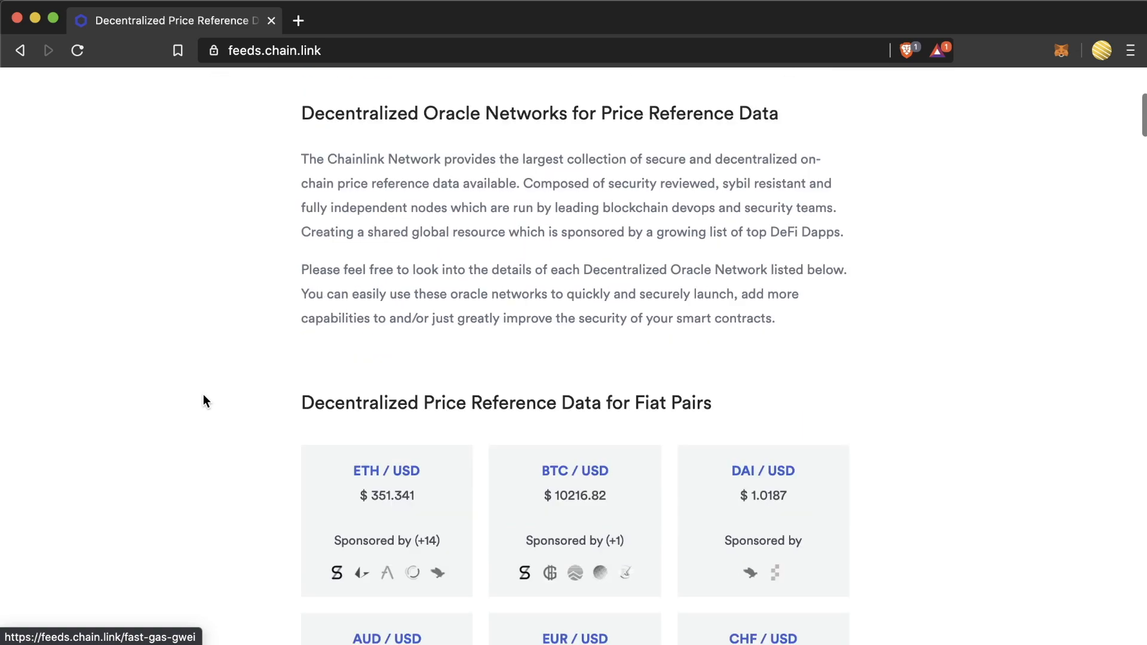
scroll("down", 3)
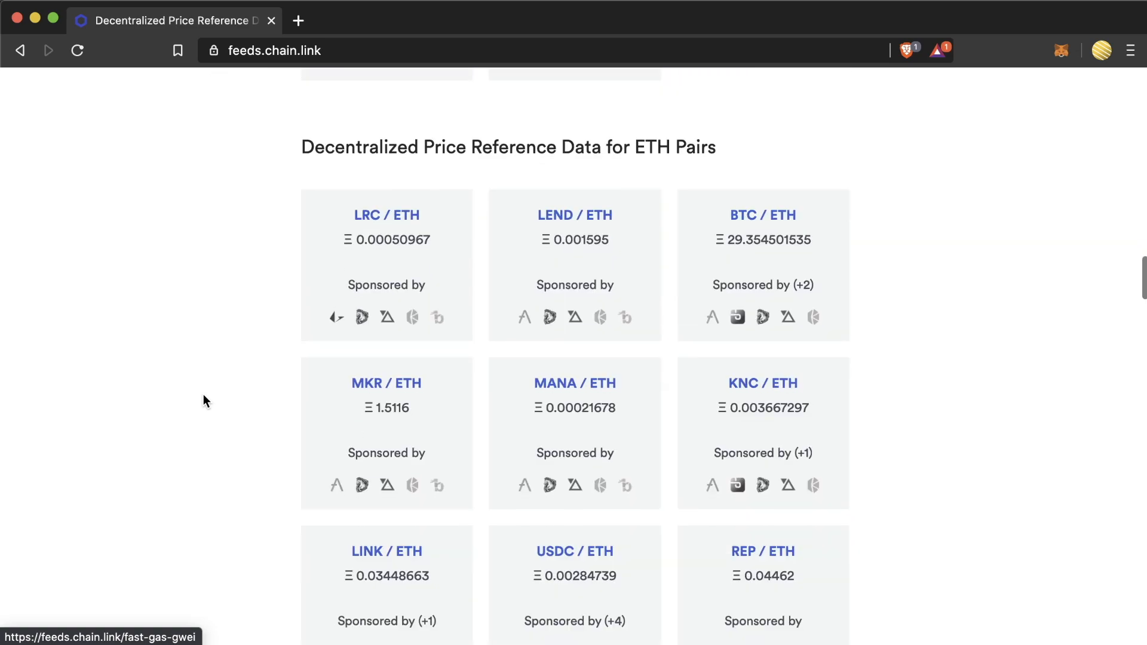
scroll("down", 3)
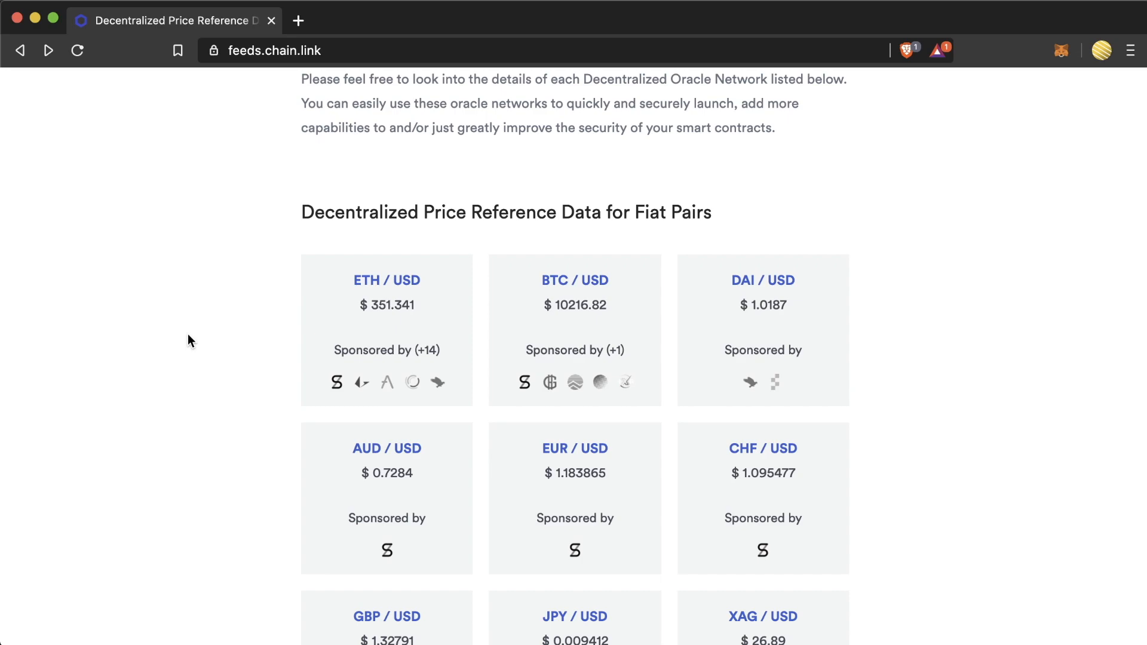
left_click(386, 281)
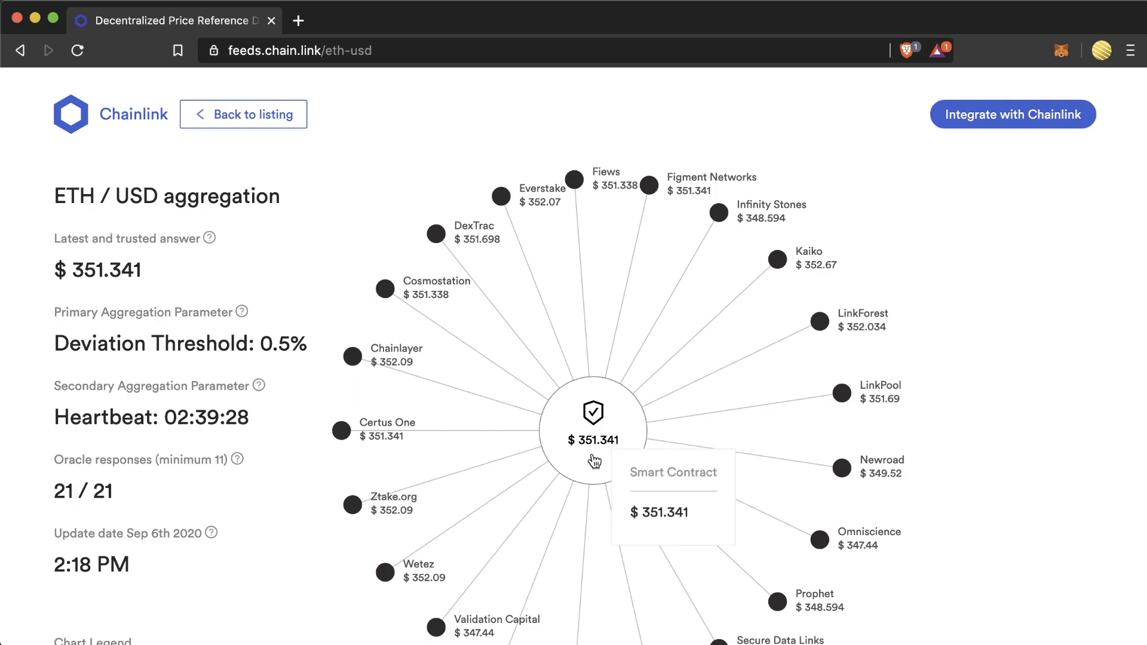
View and close the ETH / USD Aggregation Contract panel, then scroll to the legend and docs
left_click(594, 428)
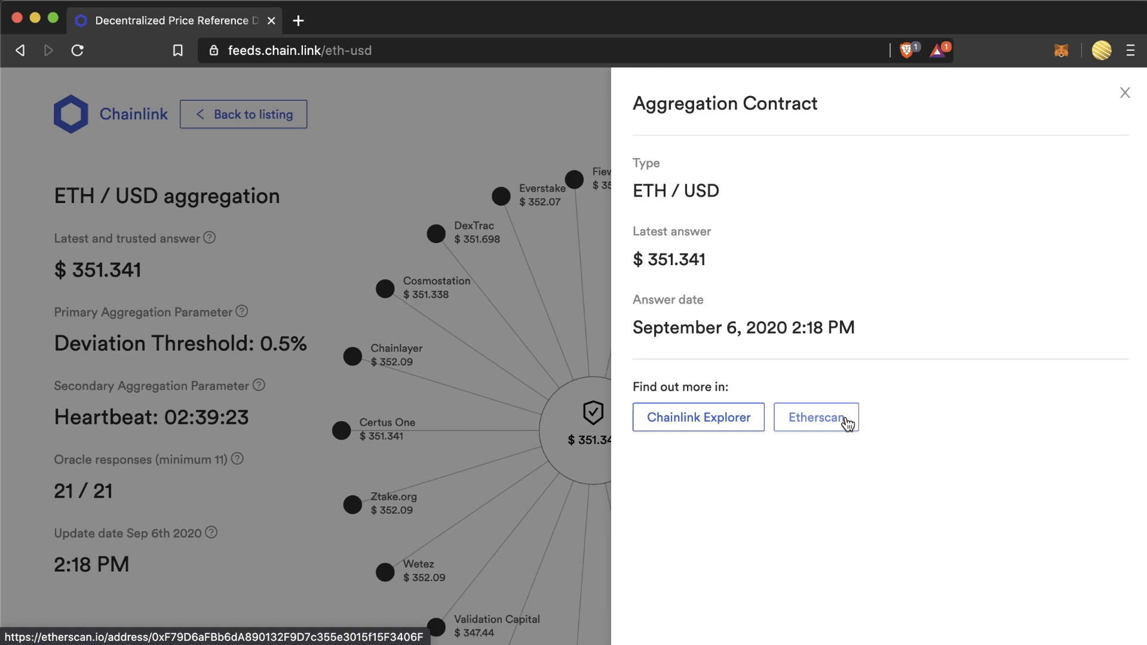
mouse_move(697, 417)
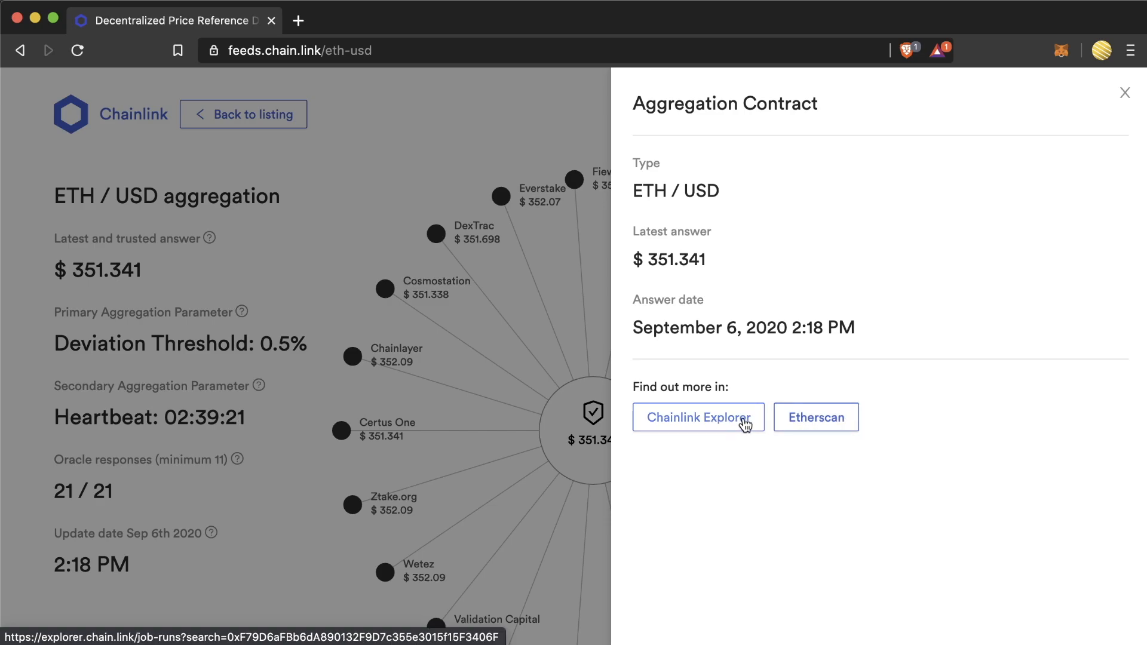
mouse_move(816, 417)
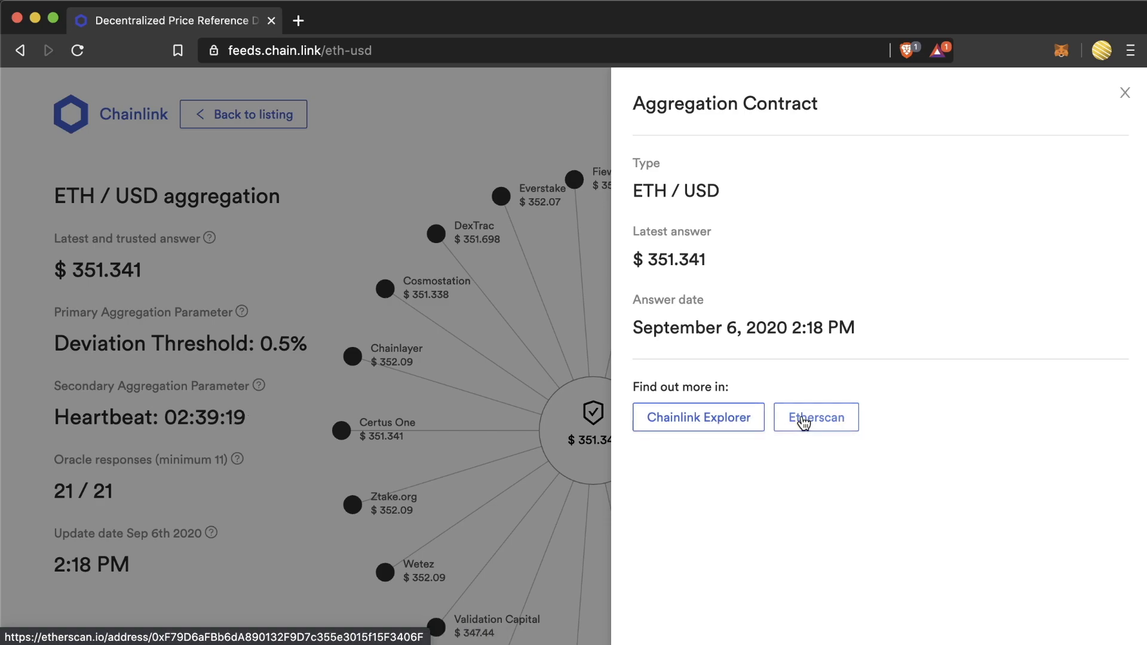
left_click(1125, 94)
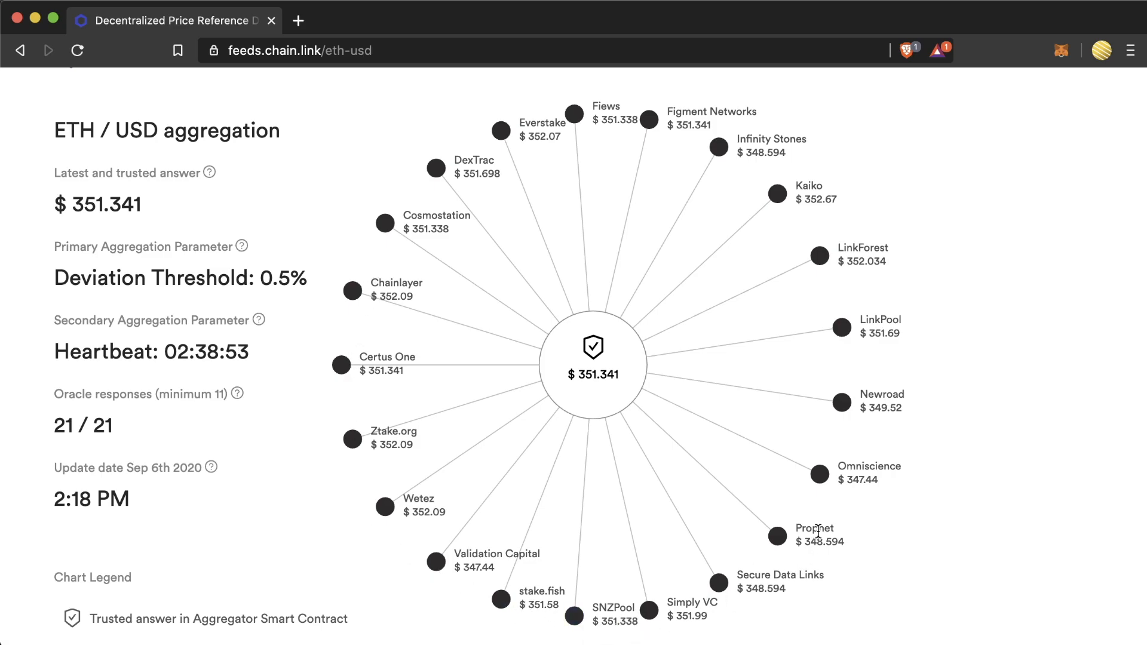
double_click(772, 152)
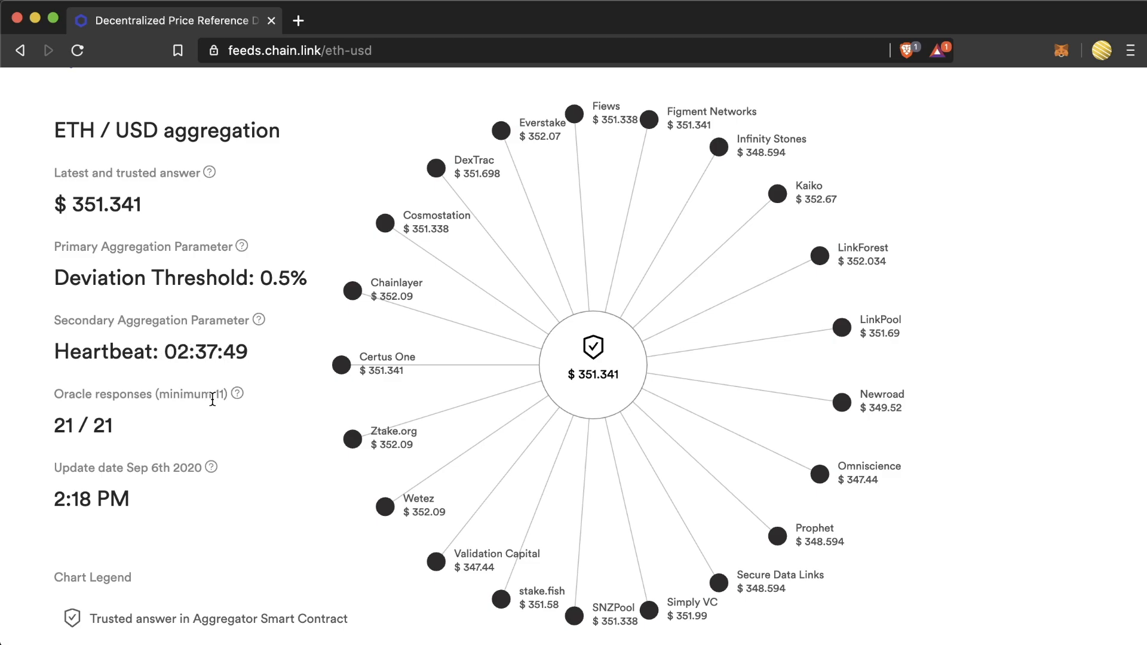
mouse_move(91, 446)
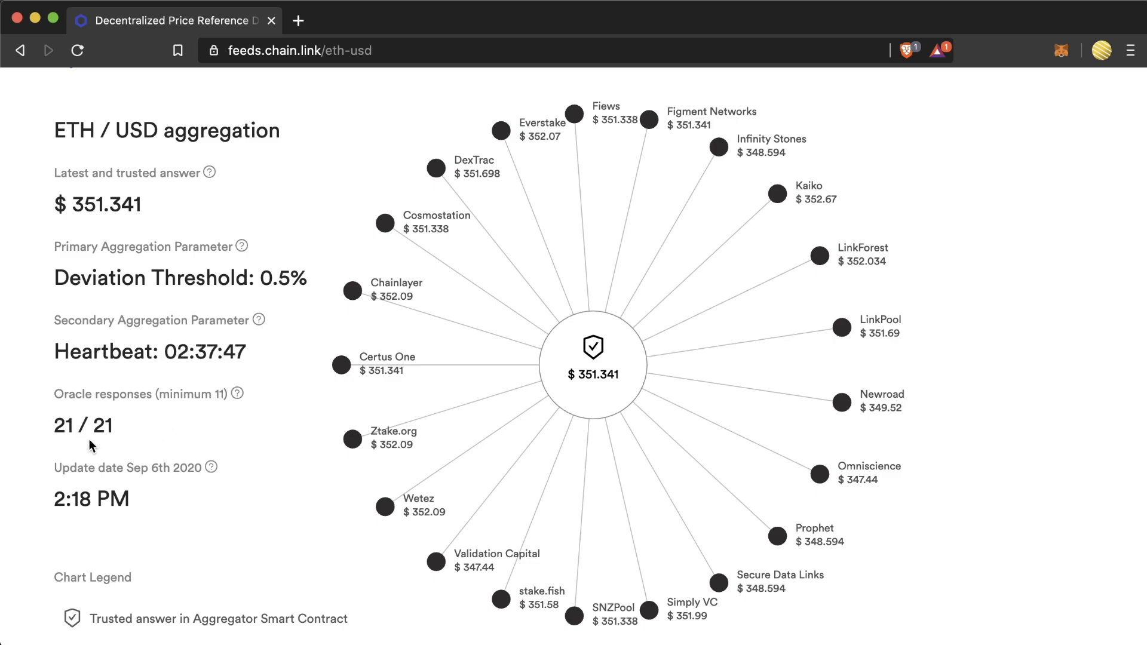
scroll("down", 3)
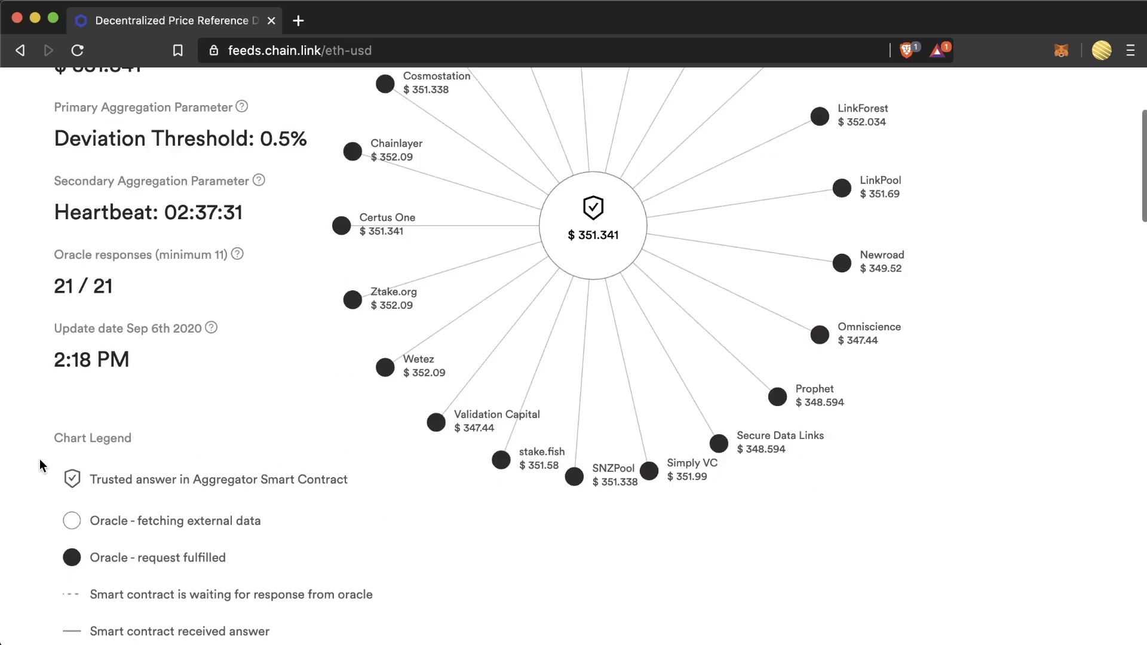
scroll("down", 3)
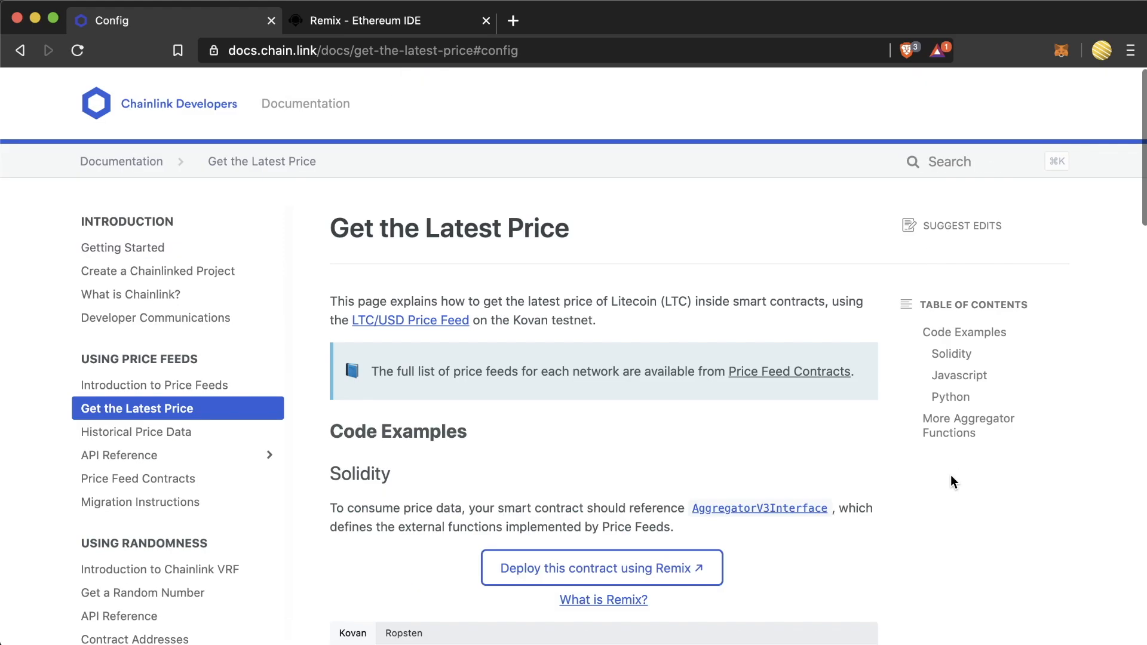
Bring up PriceConsumerV3.sol in the Remix tab
left_click(363, 20)
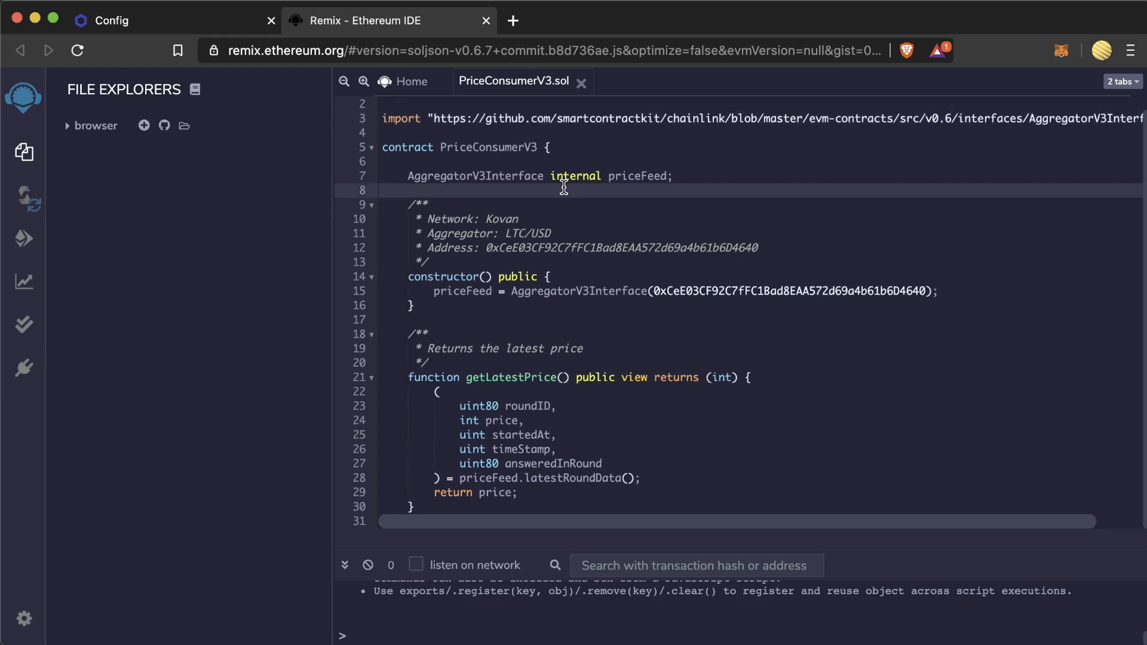
mouse_move(642, 180)
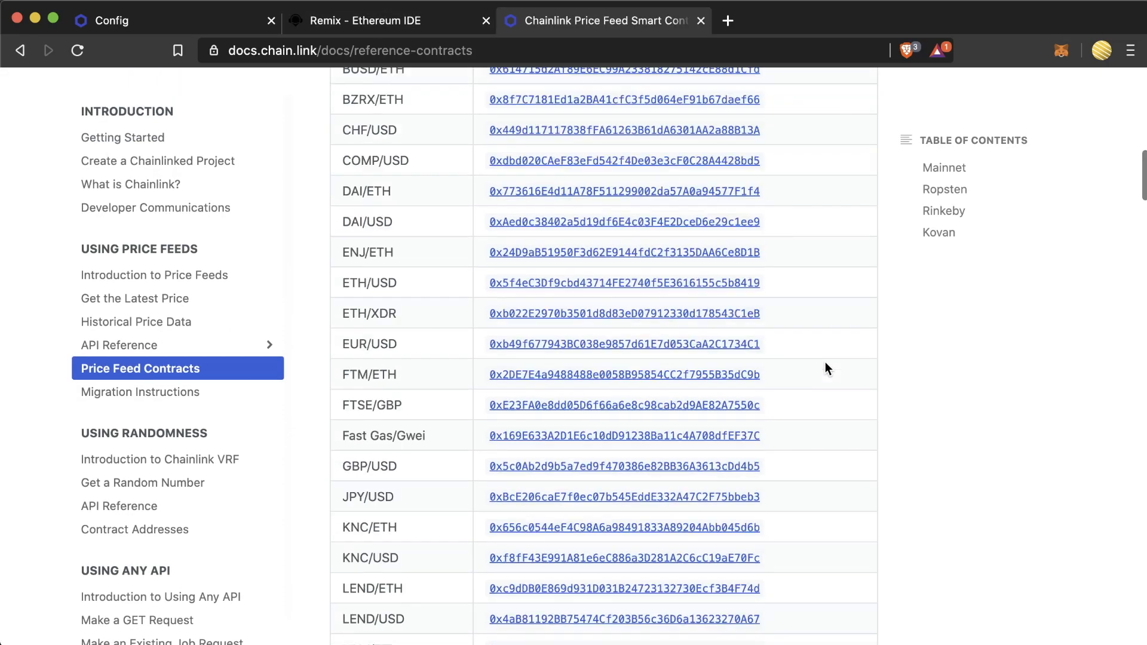
Match the LTC/USD Kovan feed address with the contract's, then reopen PriceConsumerV3 in Remix
scroll("up", 3)
type("LTC/USD")
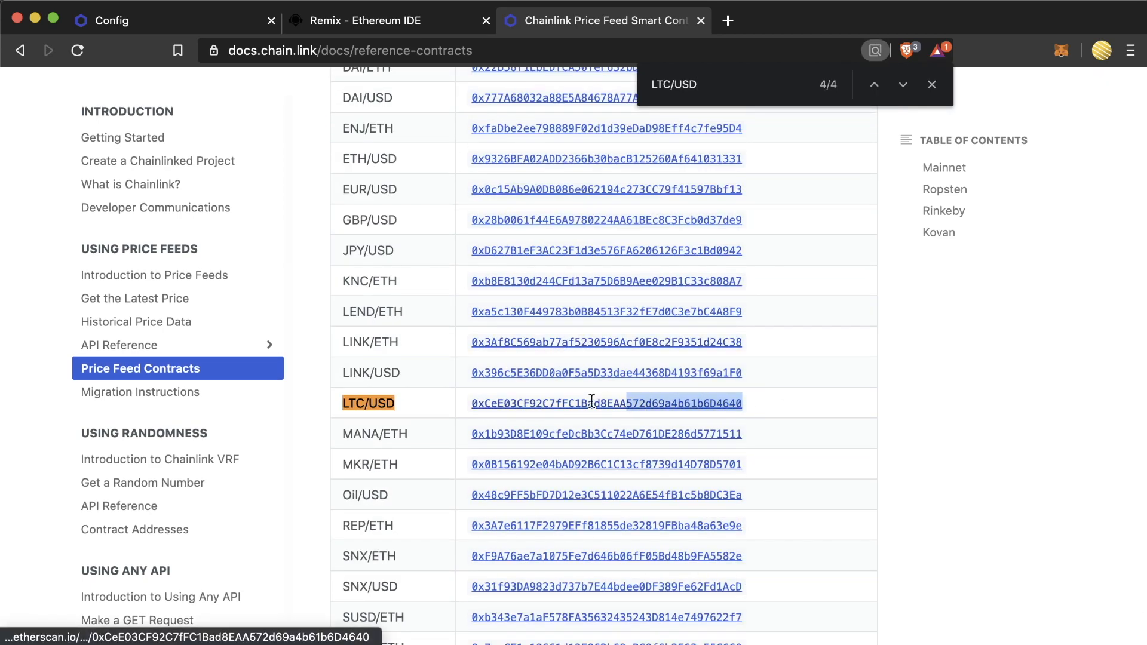
left_click(366, 20)
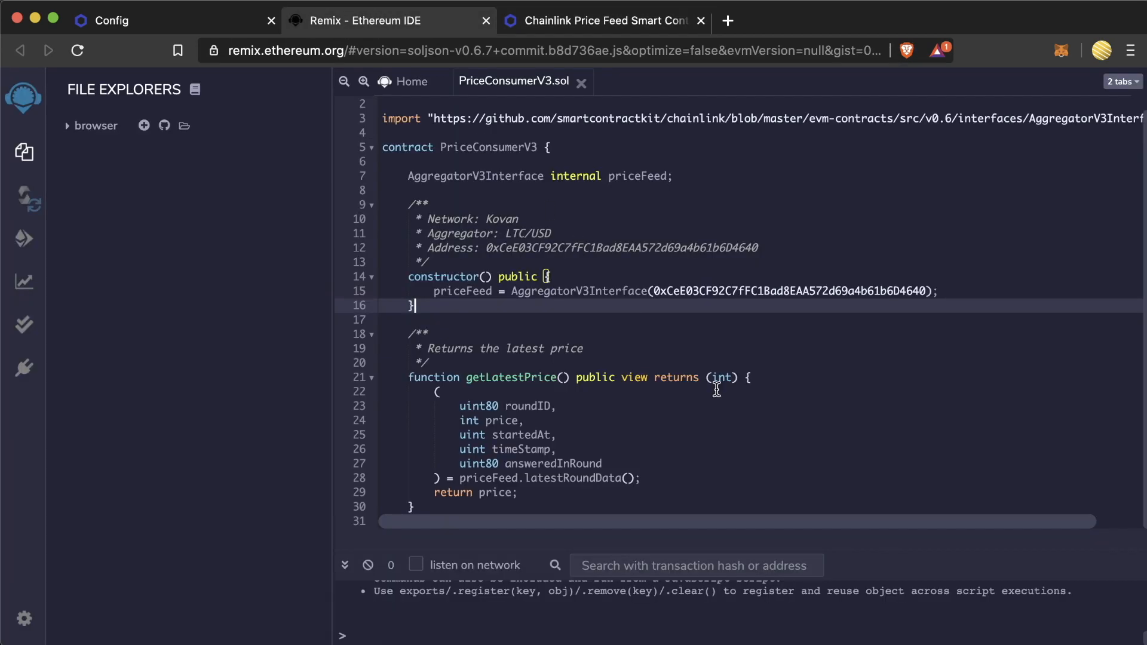
double_click(575, 478)
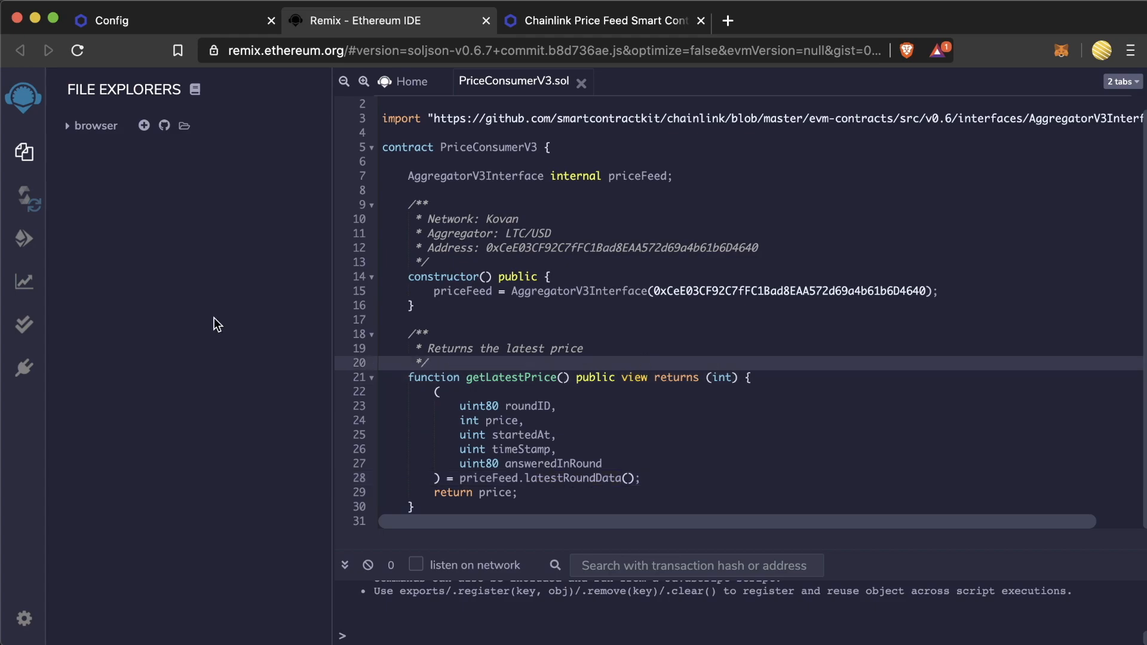
Compile PriceConsumerV3.sol and deploy it to Kovan, confirming the transaction
left_click(24, 196)
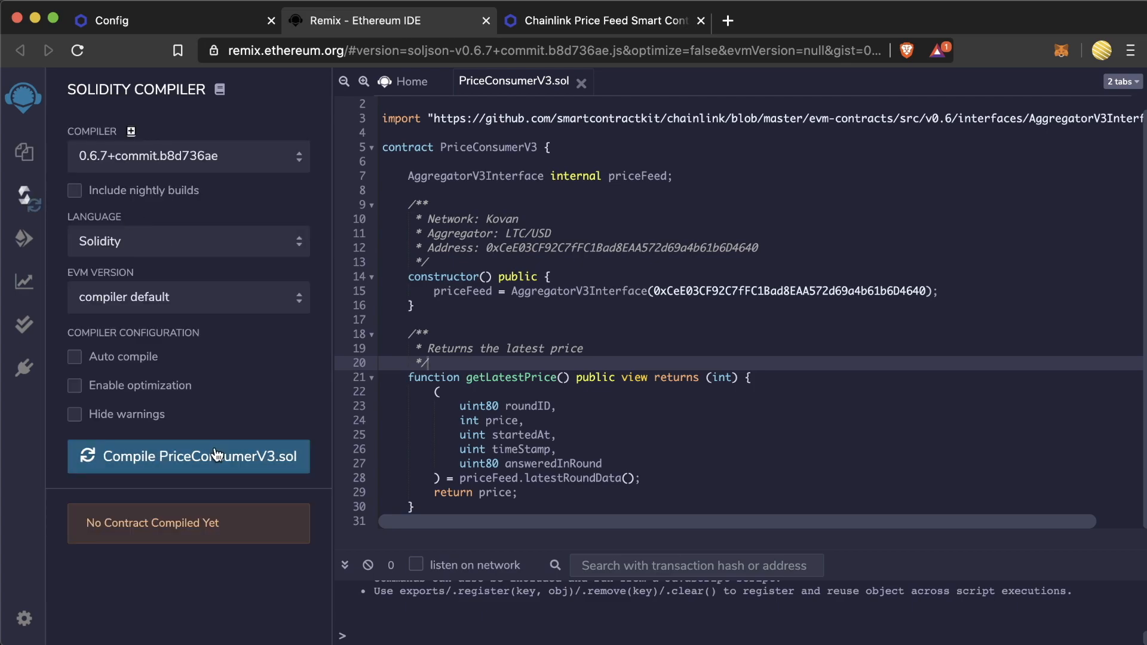
left_click(23, 239)
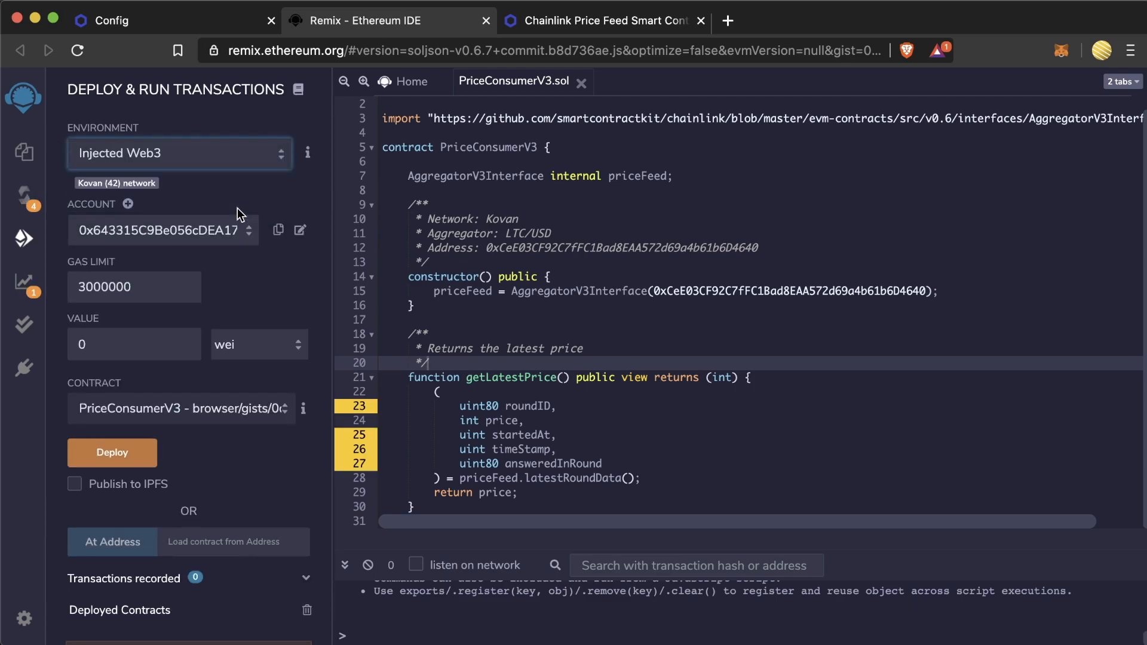
left_click(112, 453)
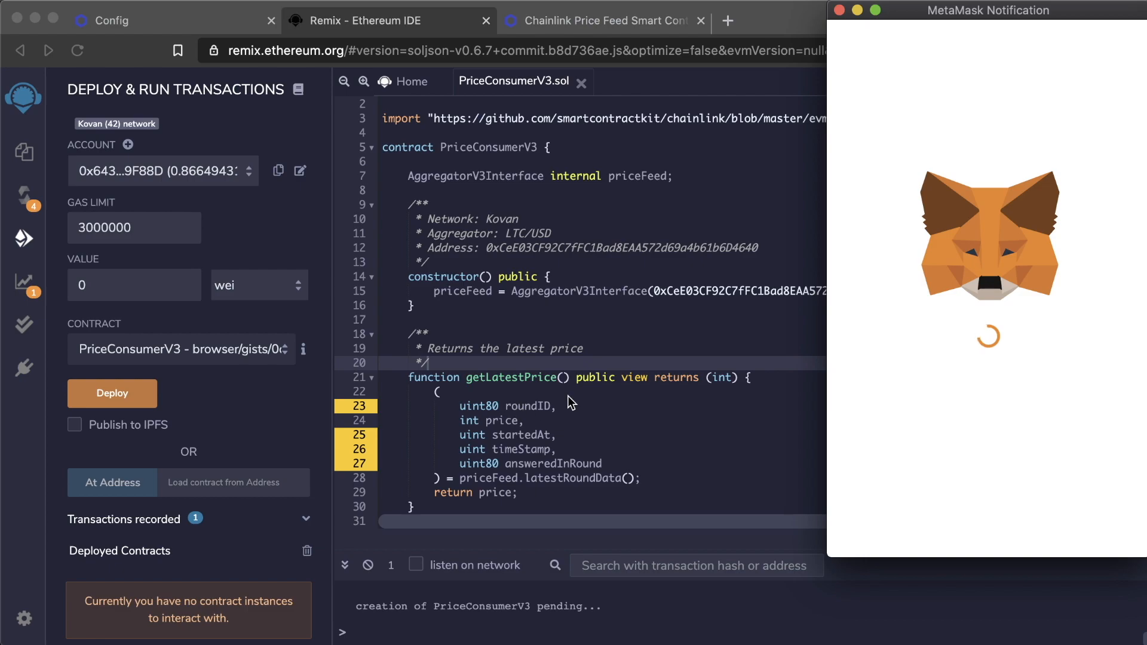
left_click(112, 393)
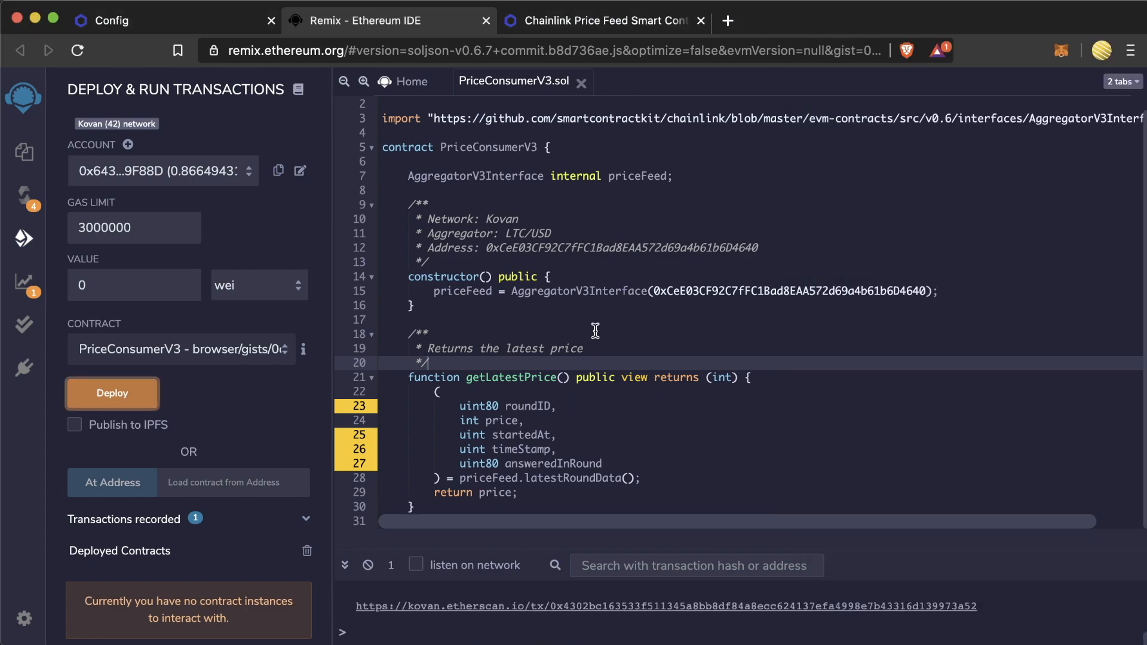
Call getLatestPrice on the deployed contract and add the comment '// $48.06000000'
left_click(111, 393)
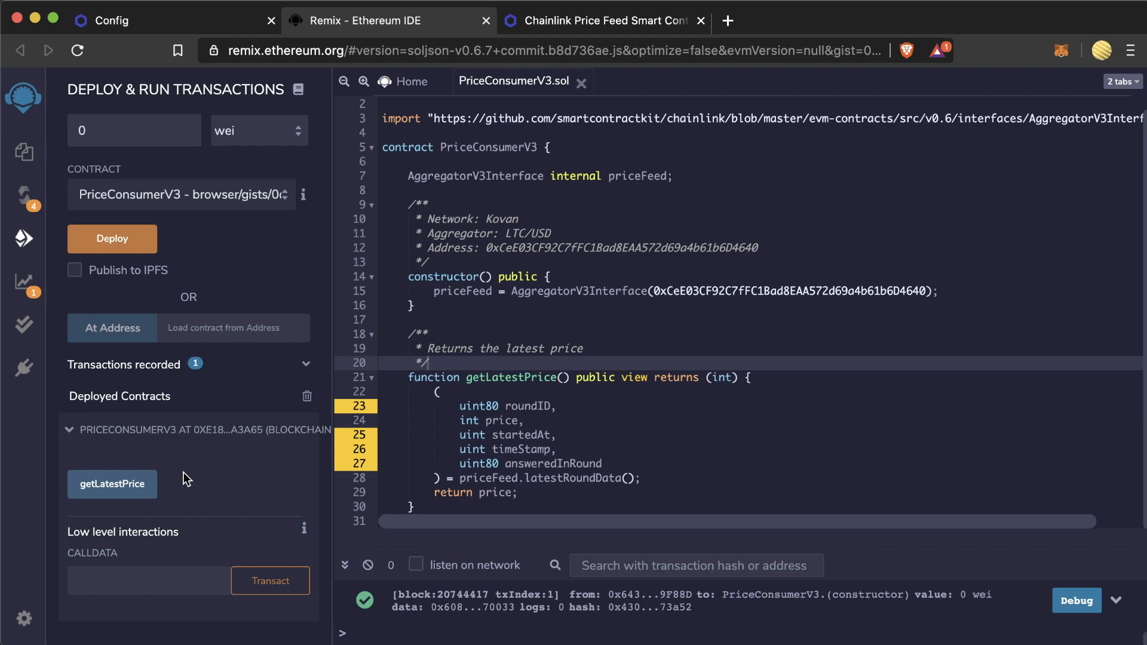
left_click(111, 483)
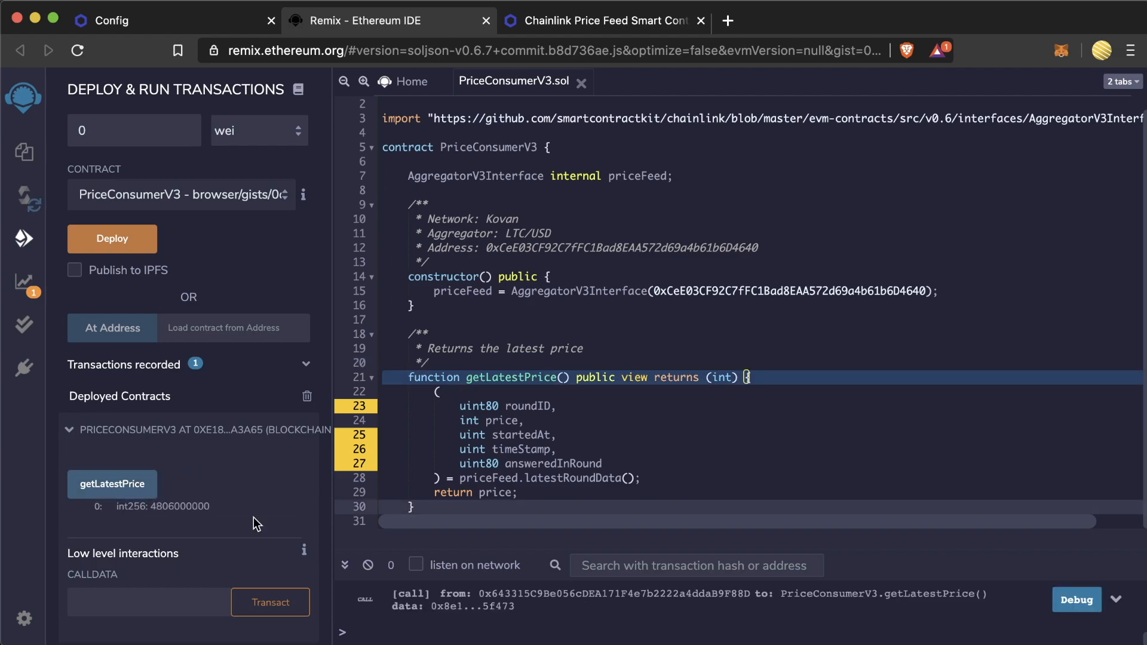
type("// $48.06000000")
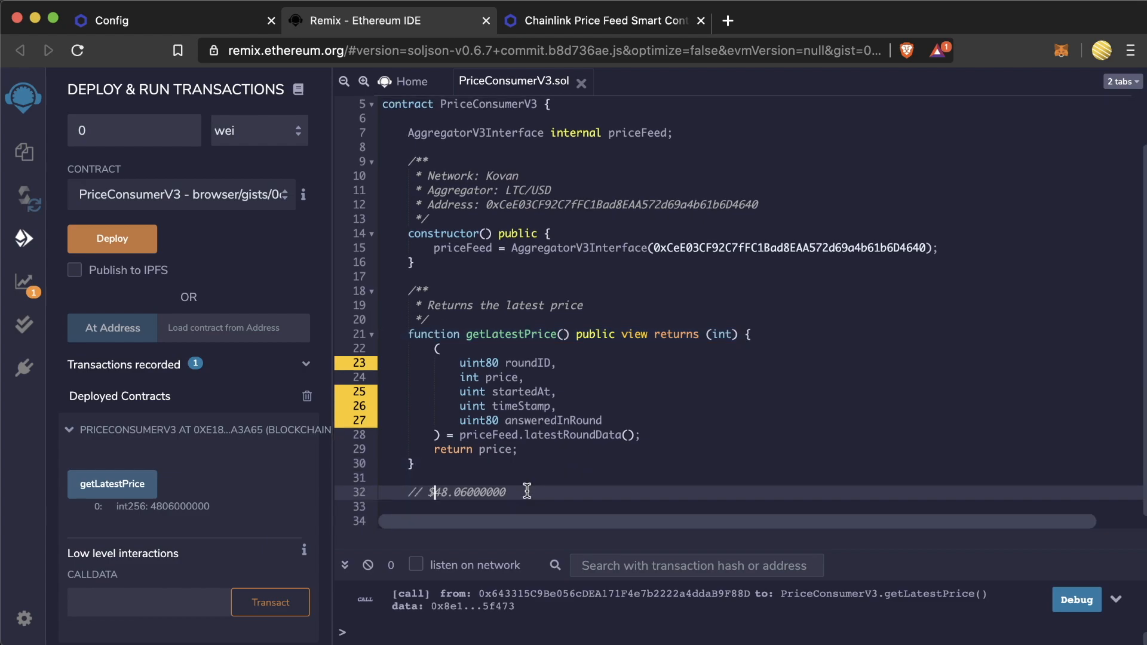